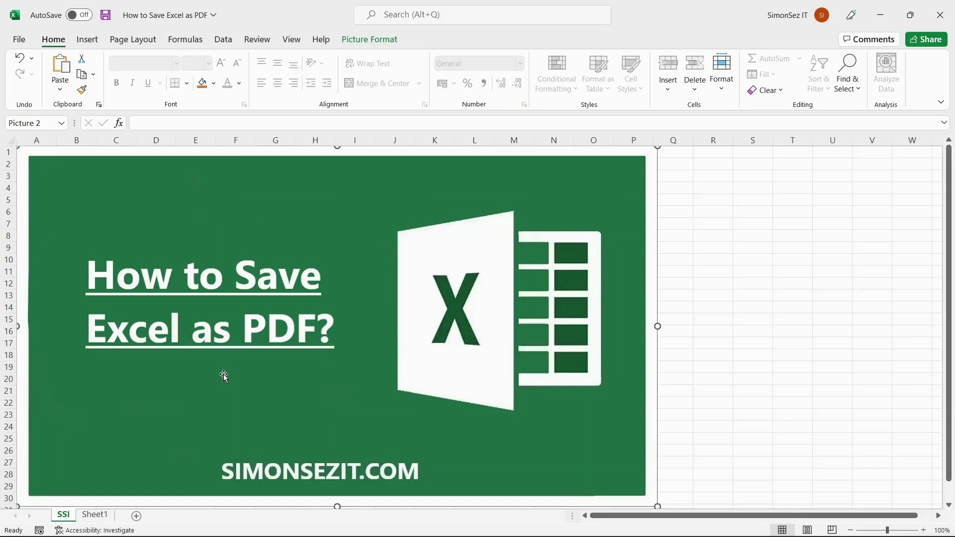
pyautogui.moveTo(221, 378)
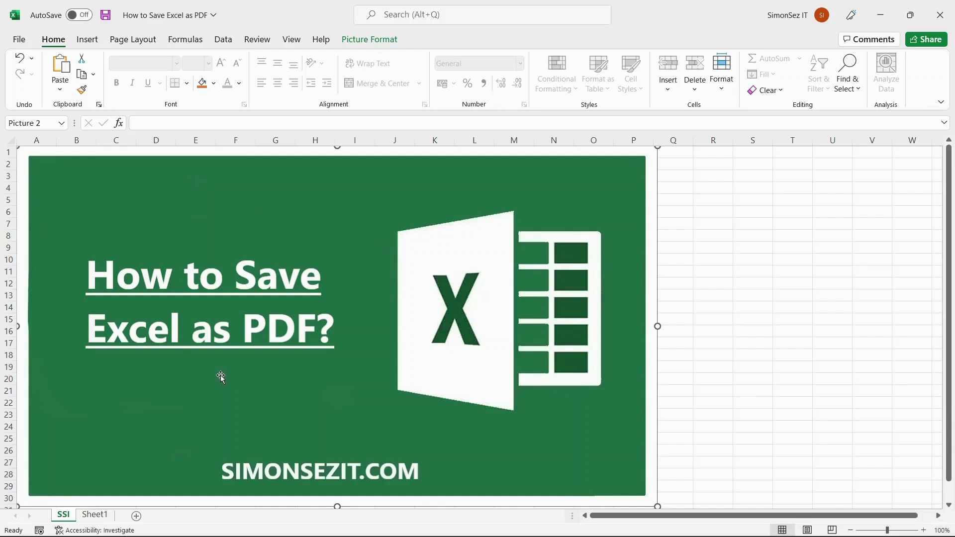
# - Switch to Sheet1 with the 2021 monthwise sales report and select a cell
pyautogui.click(94, 514)
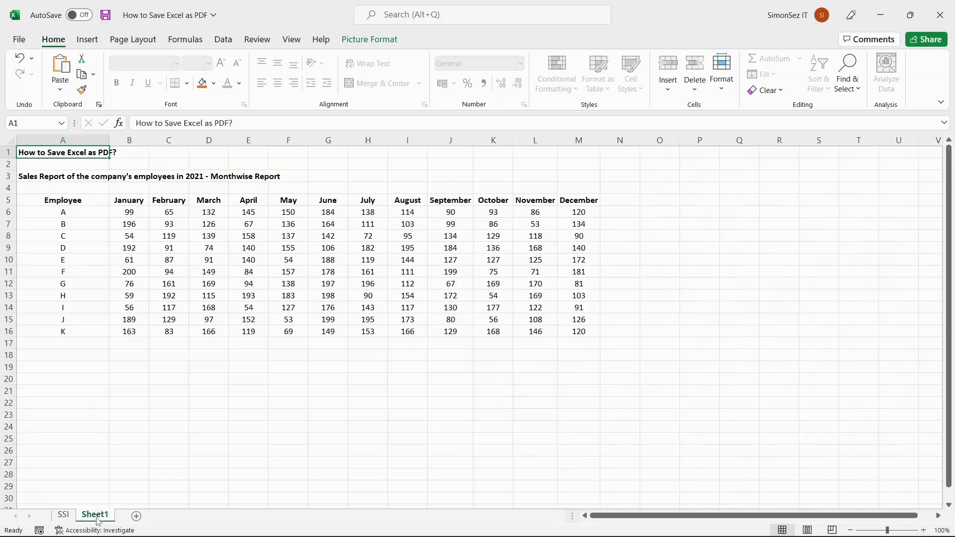
pyautogui.click(88, 359)
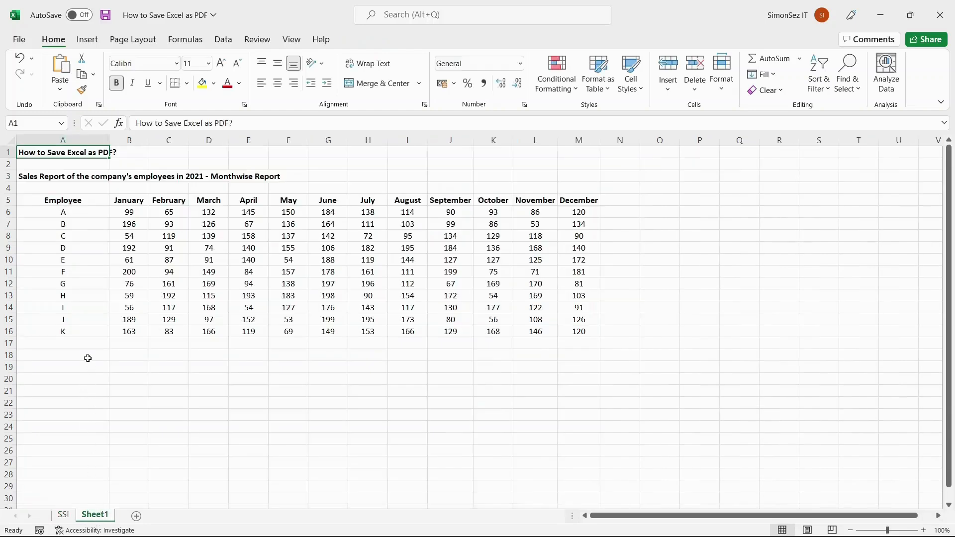
pyautogui.moveTo(89, 365)
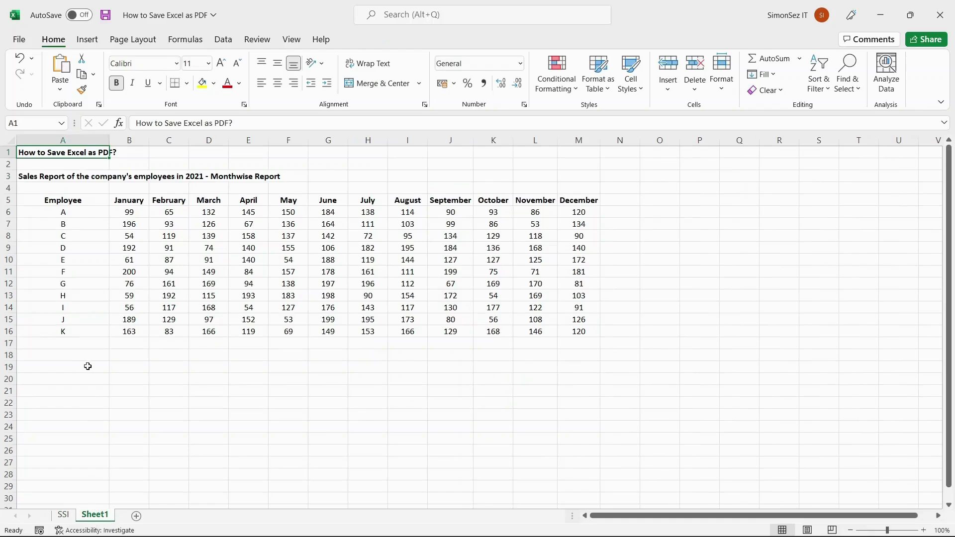
pyautogui.moveTo(24, 43)
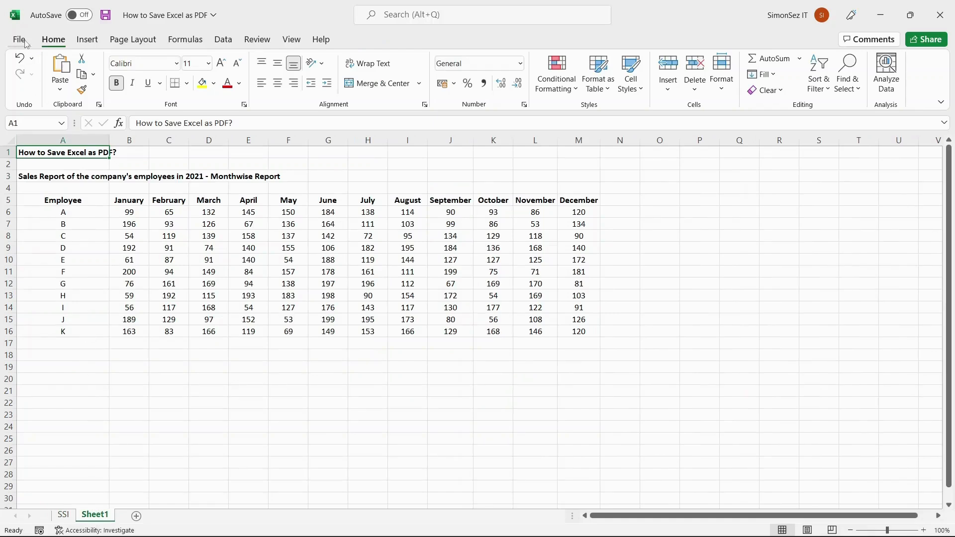
# - Show the print preview via File > Print with Microsoft Print to PDF as the printer
pyautogui.click(18, 39)
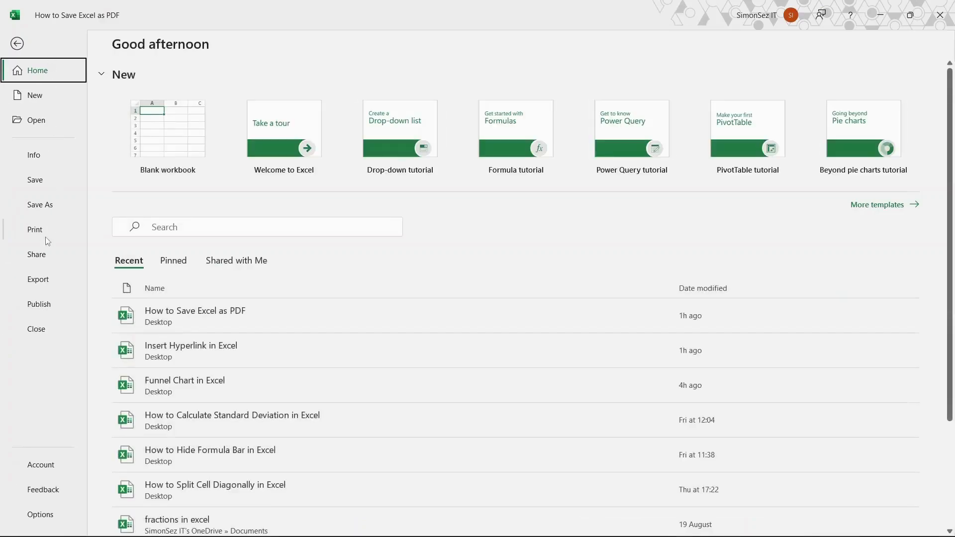
pyautogui.click(33, 230)
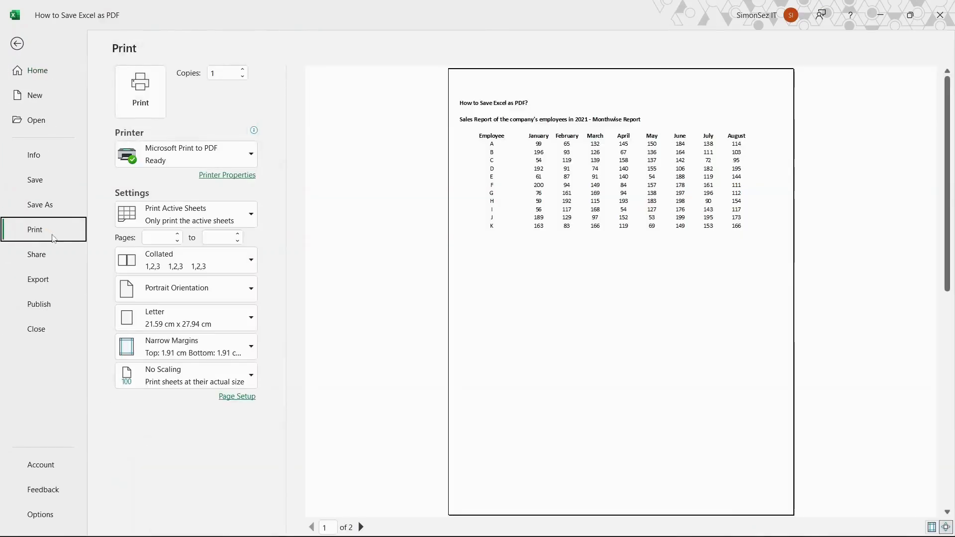
pyautogui.moveTo(287, 207)
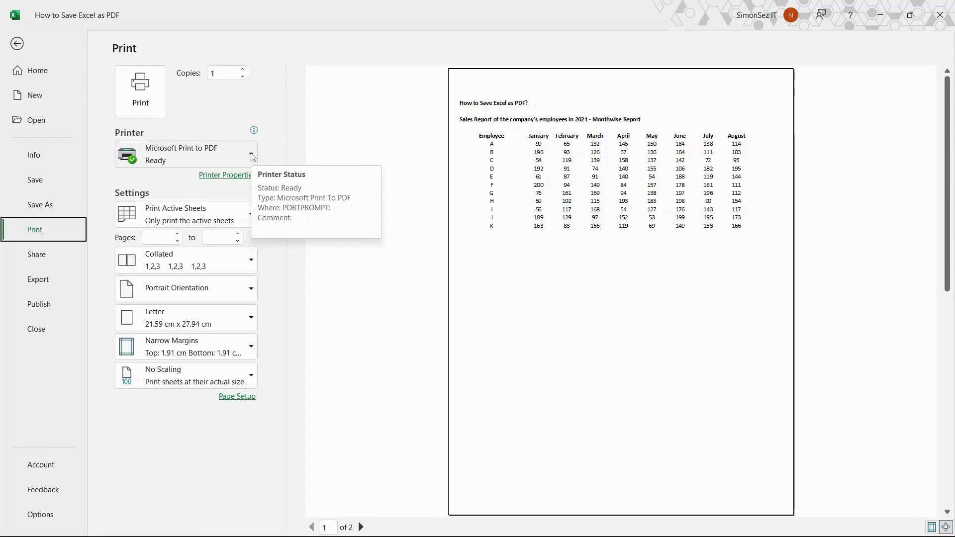
pyautogui.moveTo(252, 161)
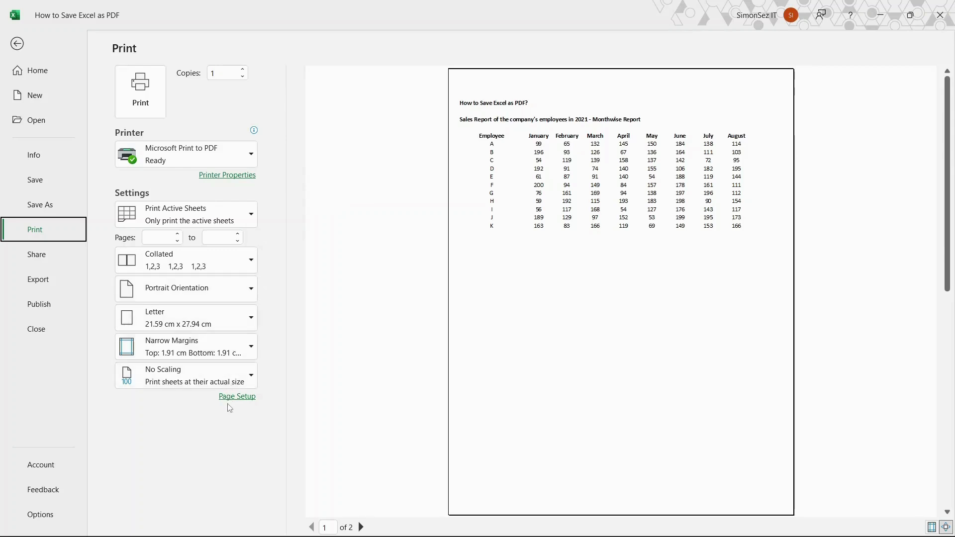
pyautogui.moveTo(242, 113)
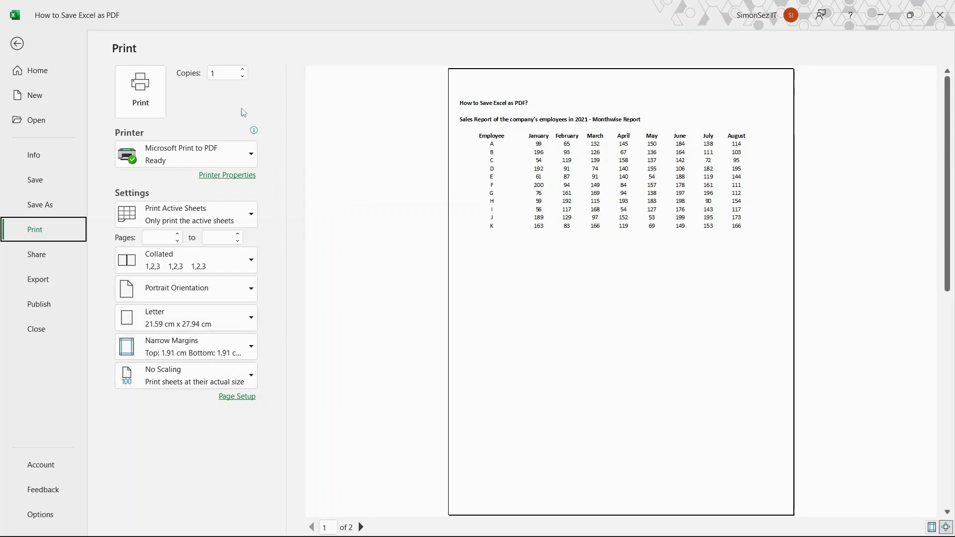
pyautogui.moveTo(104, 189)
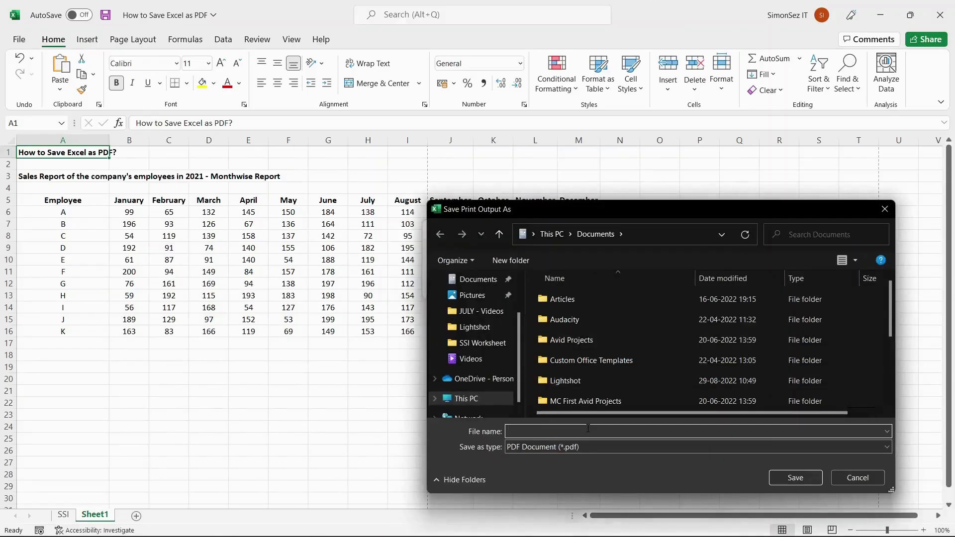
# - Name the print output PDF and save it to the Documents folder
pyautogui.write('E')
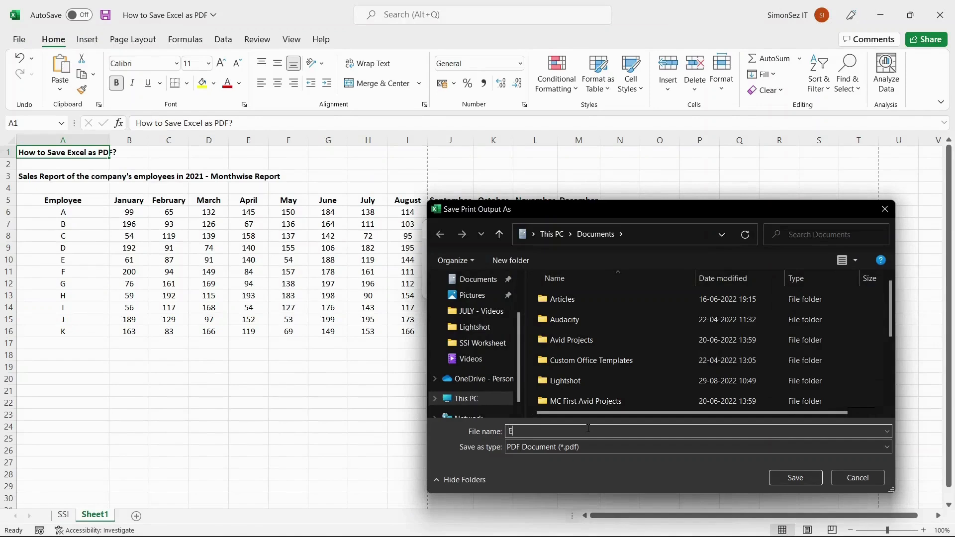
pyautogui.click(795, 477)
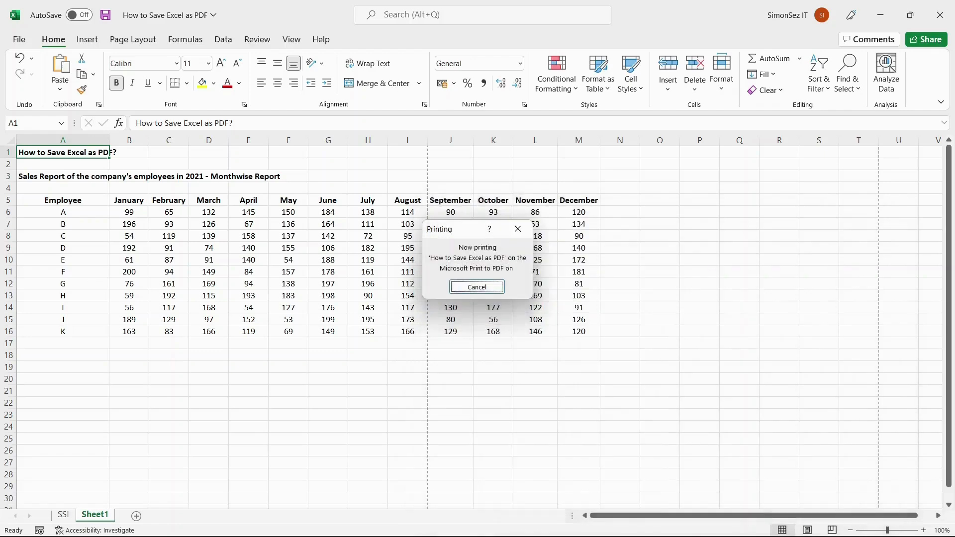
pyautogui.click(476, 287)
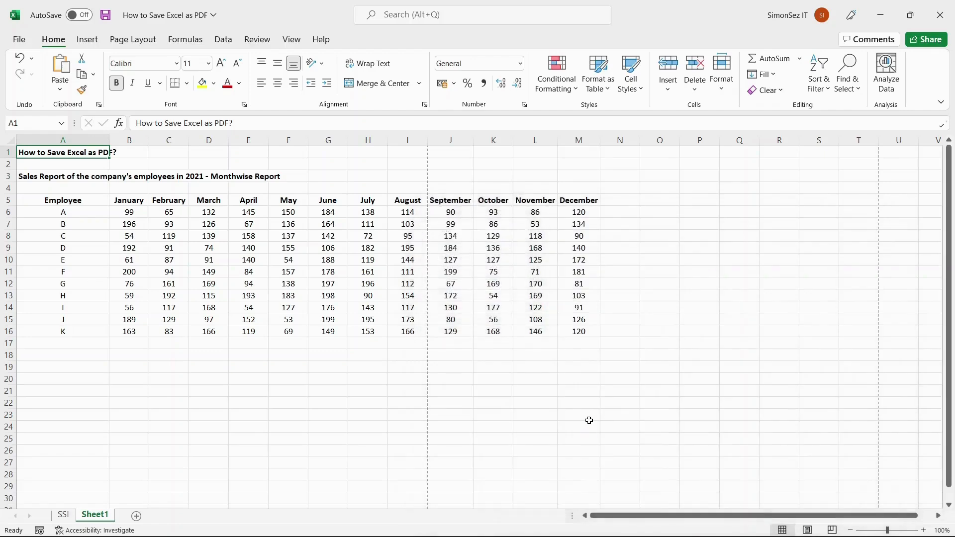
pyautogui.moveTo(304, 371)
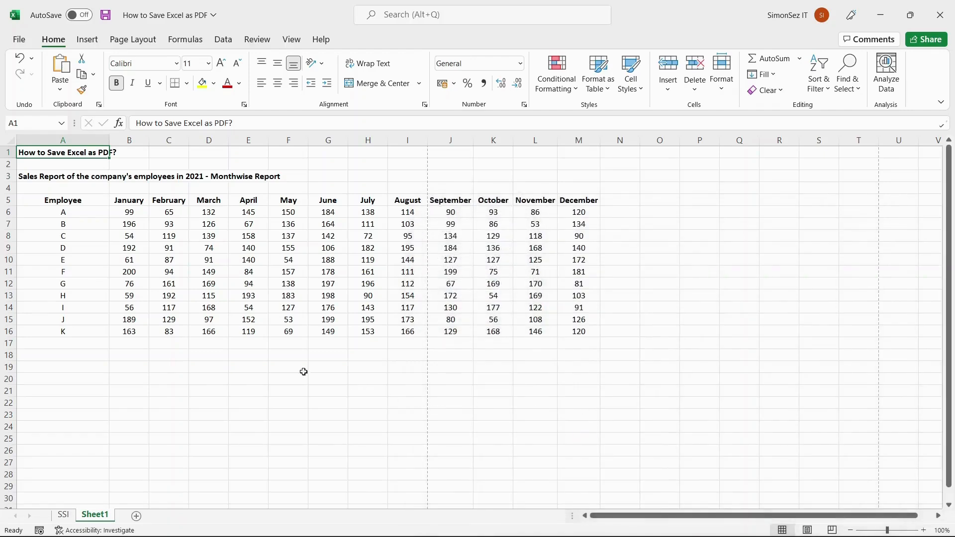
pyautogui.moveTo(242, 375)
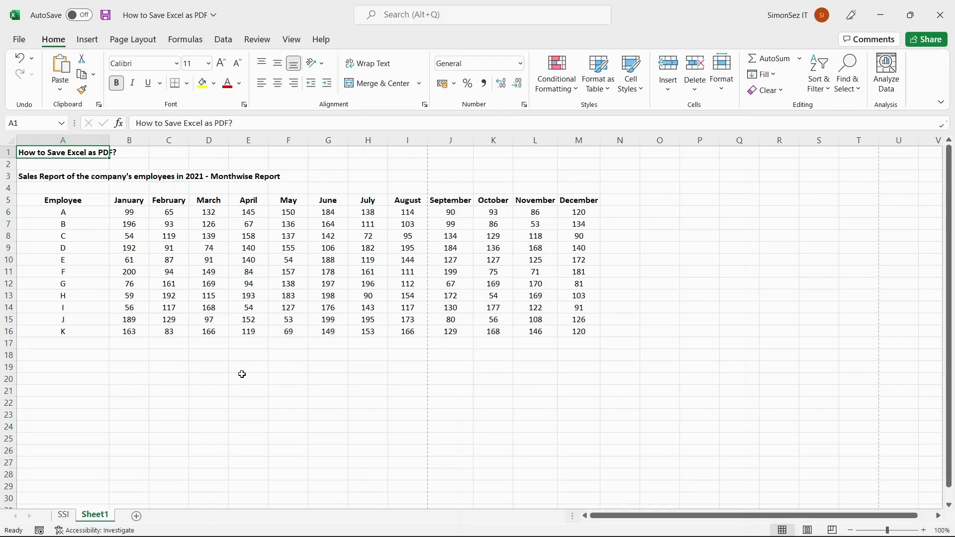
pyautogui.moveTo(159, 379)
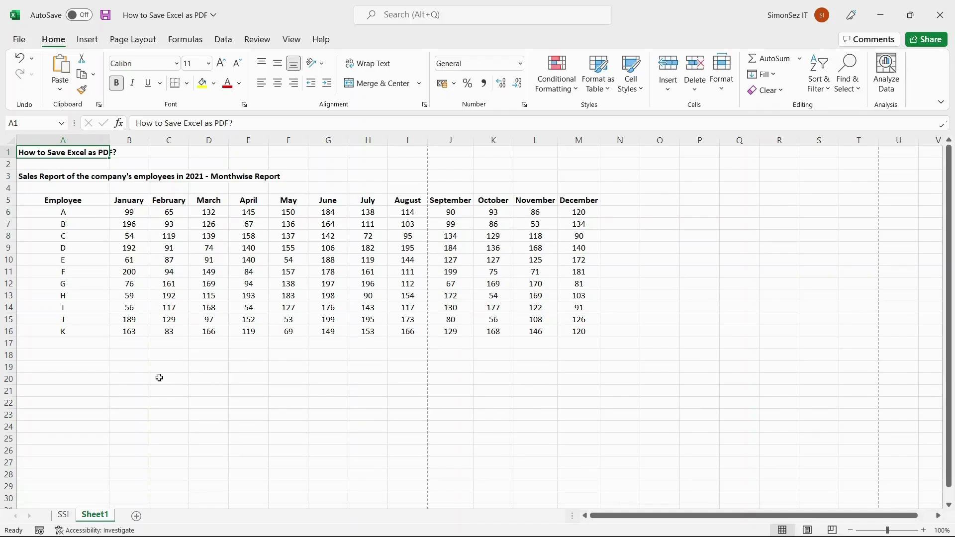
pyautogui.moveTo(148, 376)
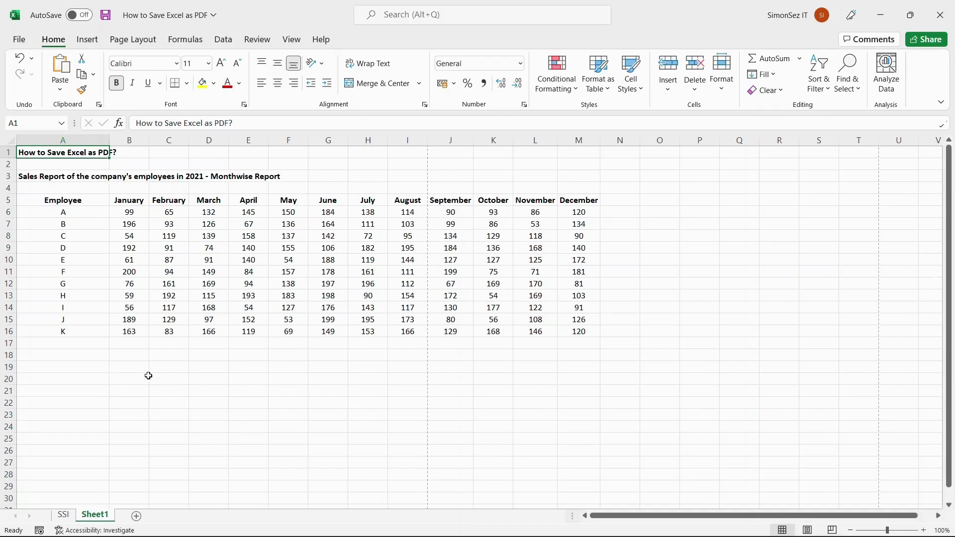
pyautogui.moveTo(15, 50)
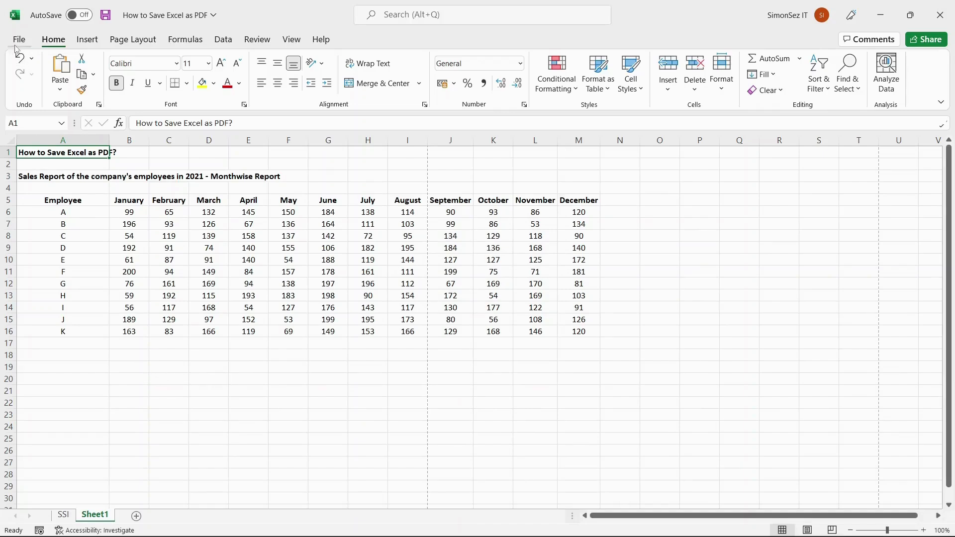
# - Save the workbook as 'How to Save Excel as PDF' with type PDF (*.pdf) on the Desktop
pyautogui.click(19, 39)
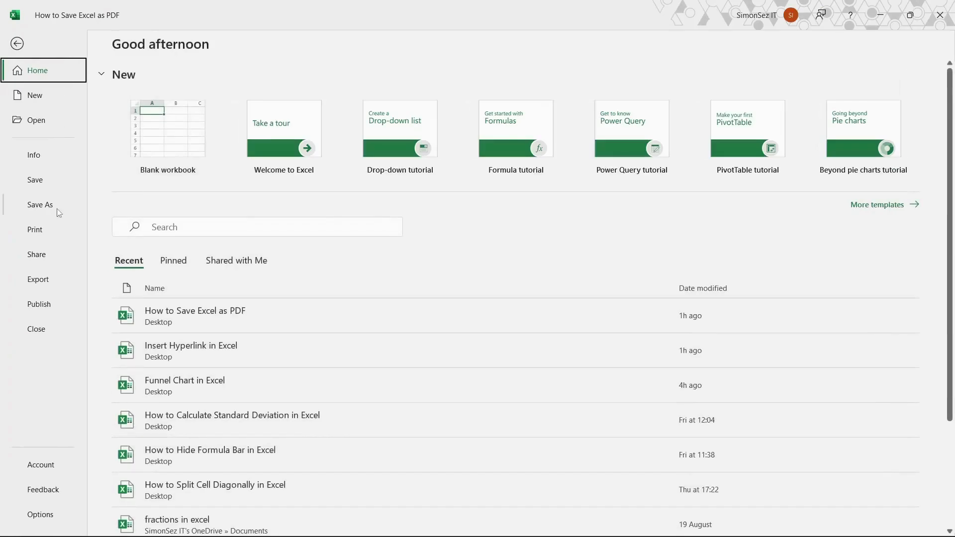
pyautogui.click(40, 205)
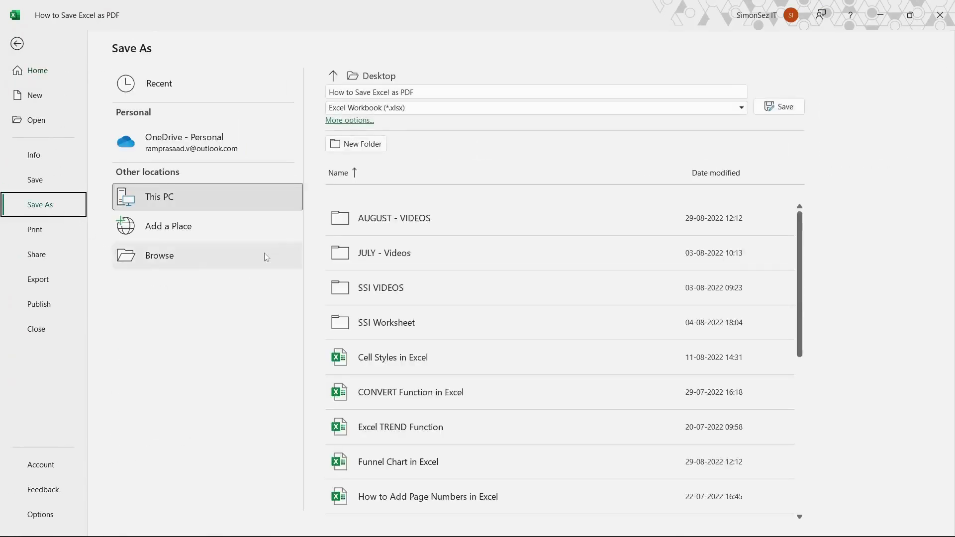
pyautogui.moveTo(521, 168)
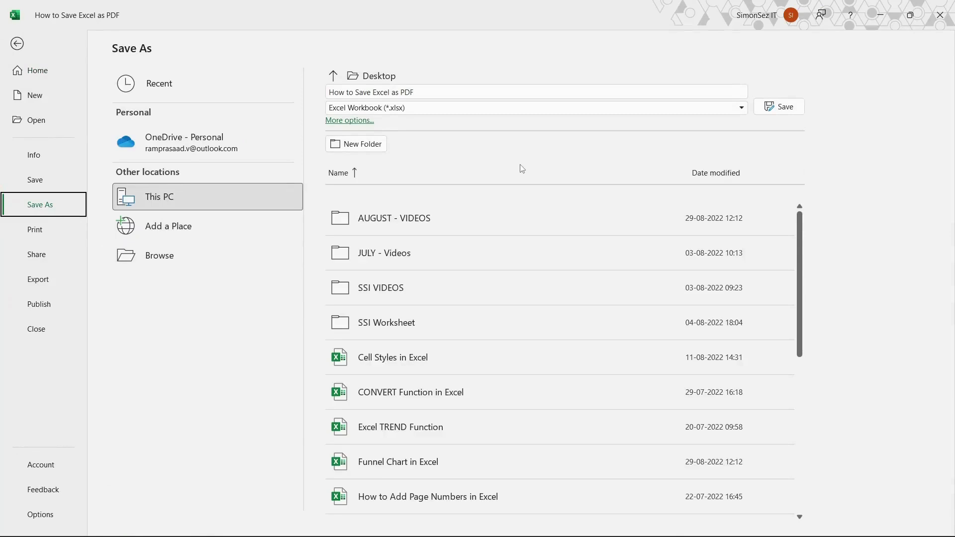
pyautogui.moveTo(537, 182)
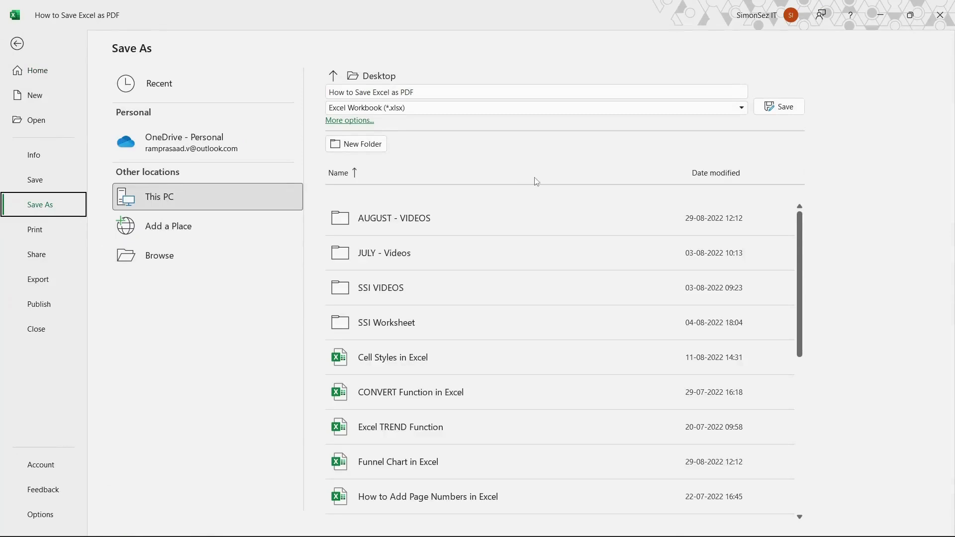
pyautogui.moveTo(549, 159)
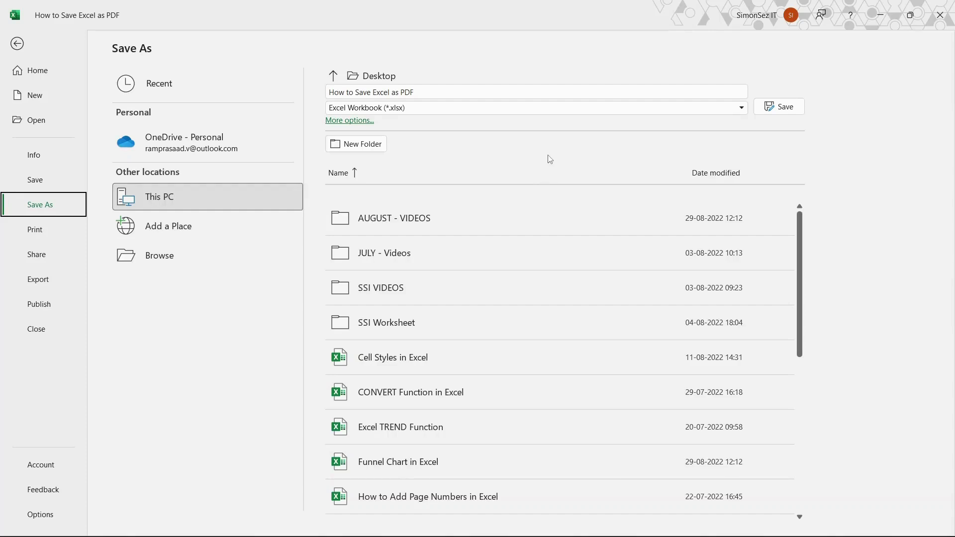
pyautogui.moveTo(471, 117)
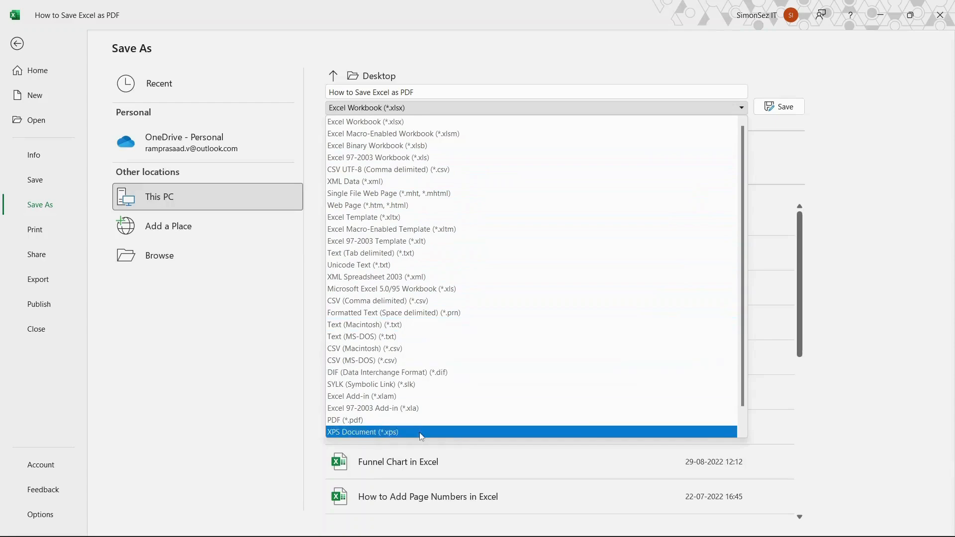
pyautogui.click(345, 420)
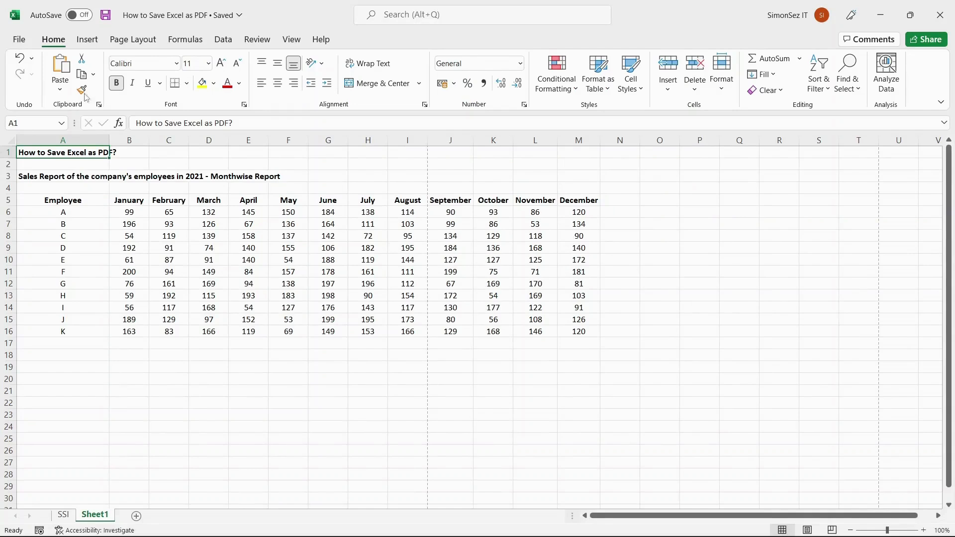
pyautogui.moveTo(27, 42)
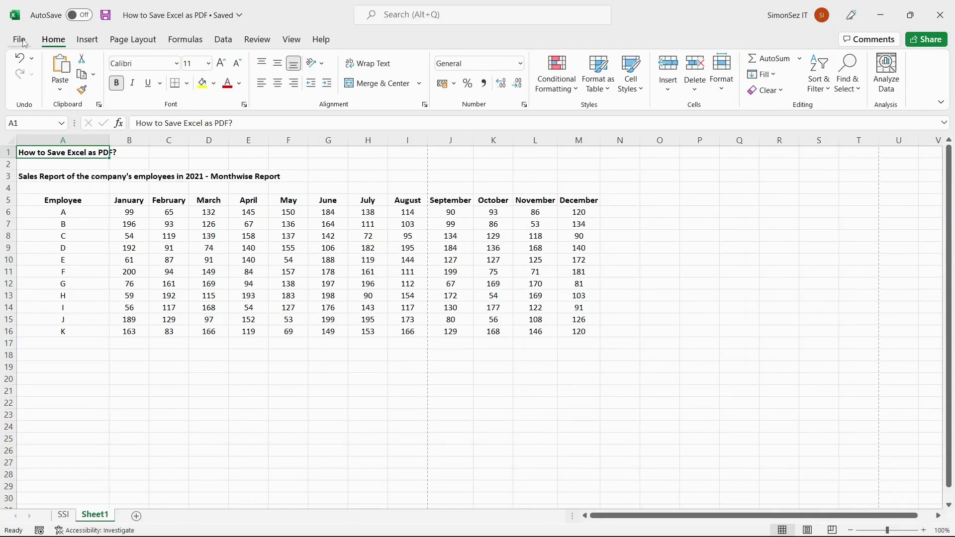
# - Go to File > Export with Create PDF/XPS Document selected
pyautogui.click(19, 39)
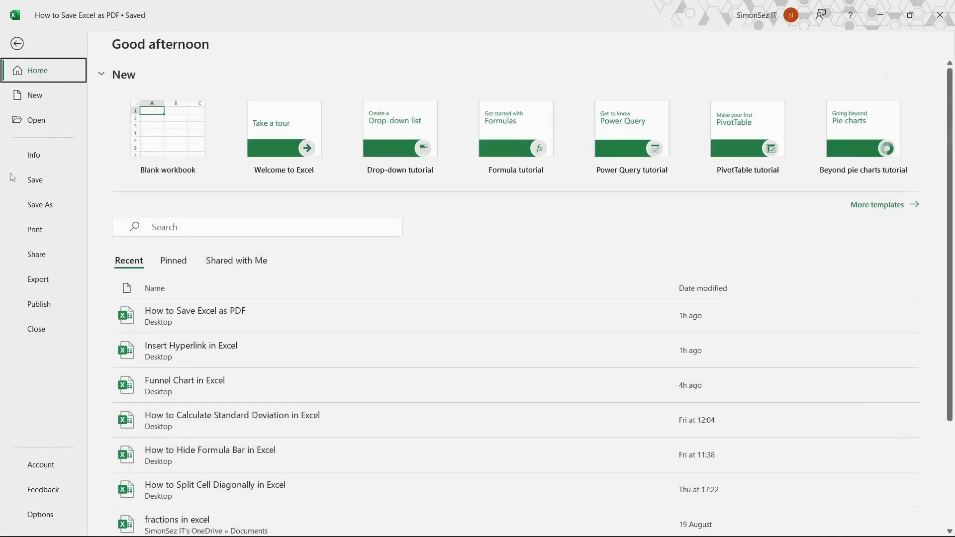
pyautogui.click(38, 279)
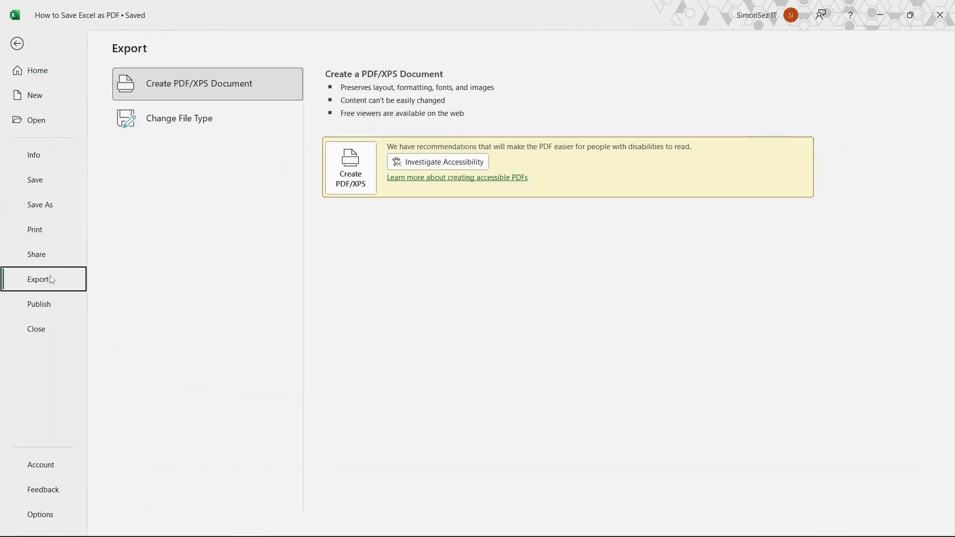
pyautogui.moveTo(207, 218)
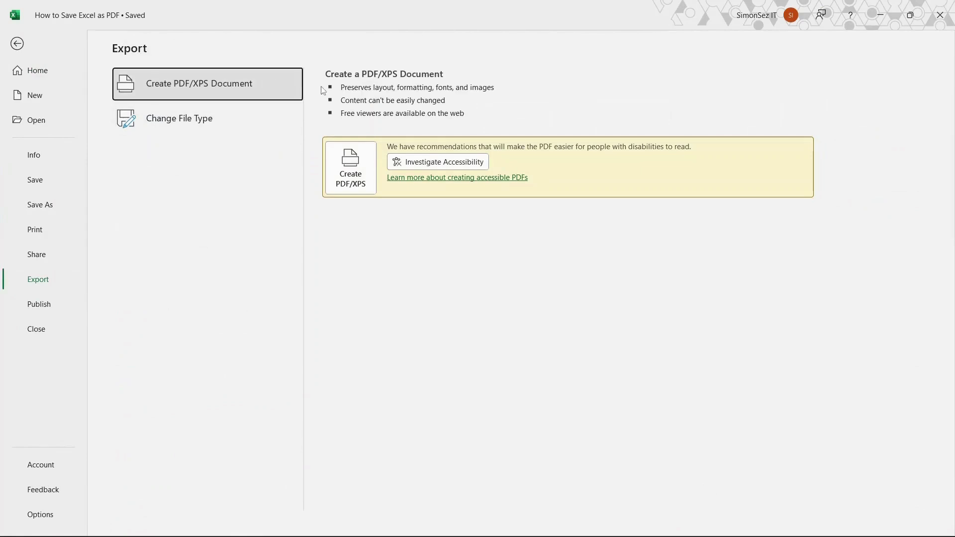
pyautogui.moveTo(316, 179)
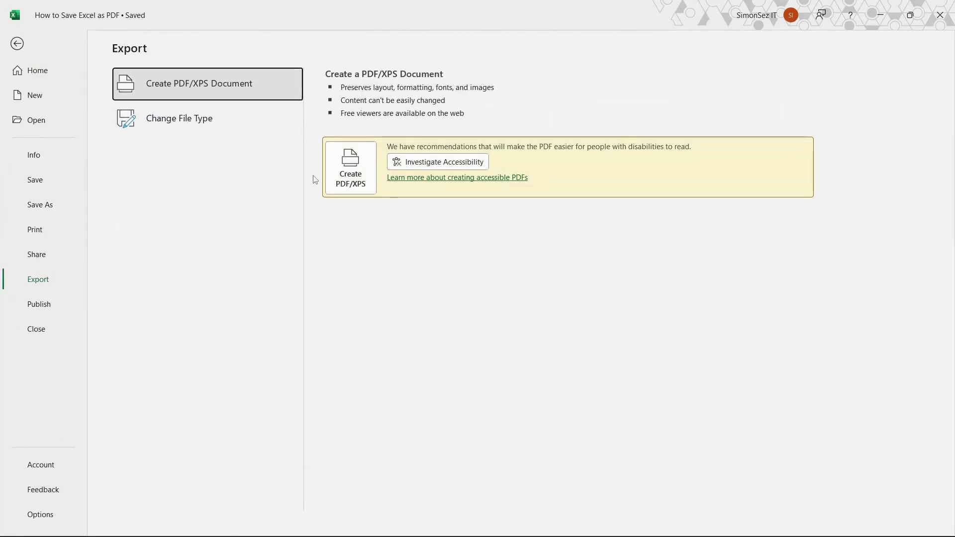
pyautogui.moveTo(350, 173)
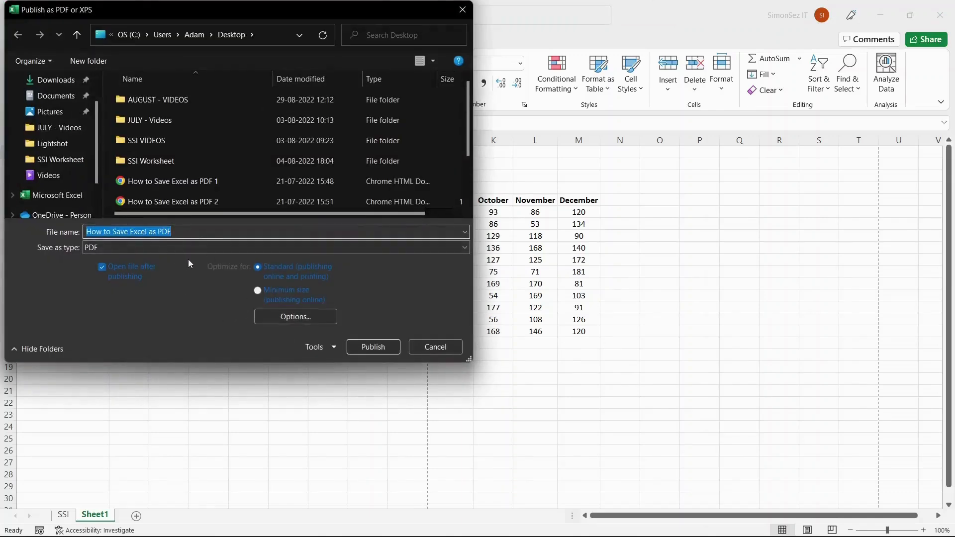
# - Publish the report as 'How to Save Excel as PDF.pdf' on the Desktop, replacing the existing file
pyautogui.click(213, 248)
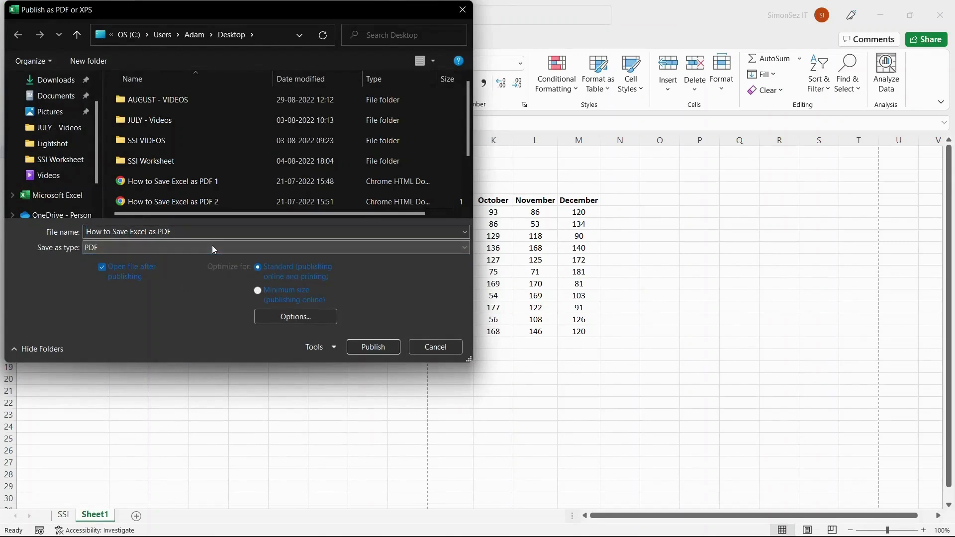
pyautogui.moveTo(115, 287)
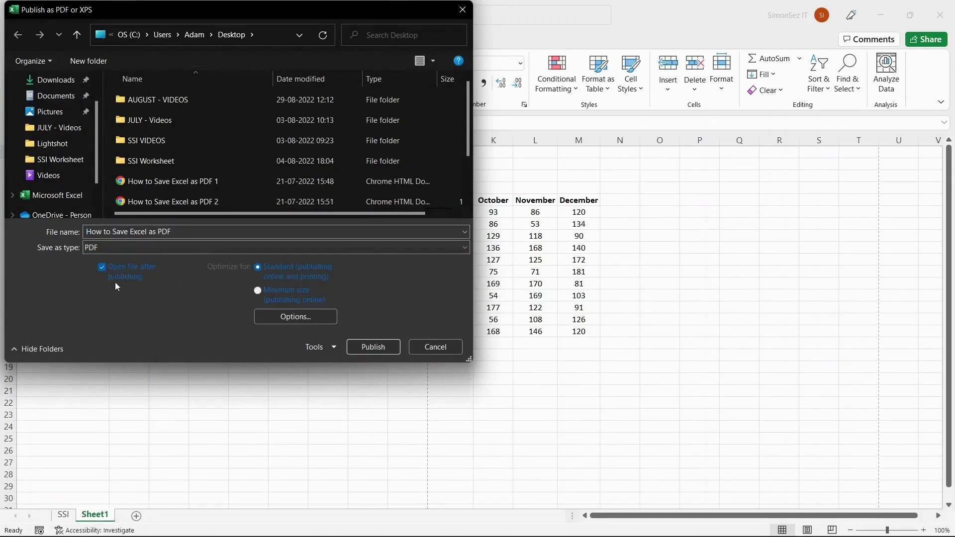
pyautogui.moveTo(252, 282)
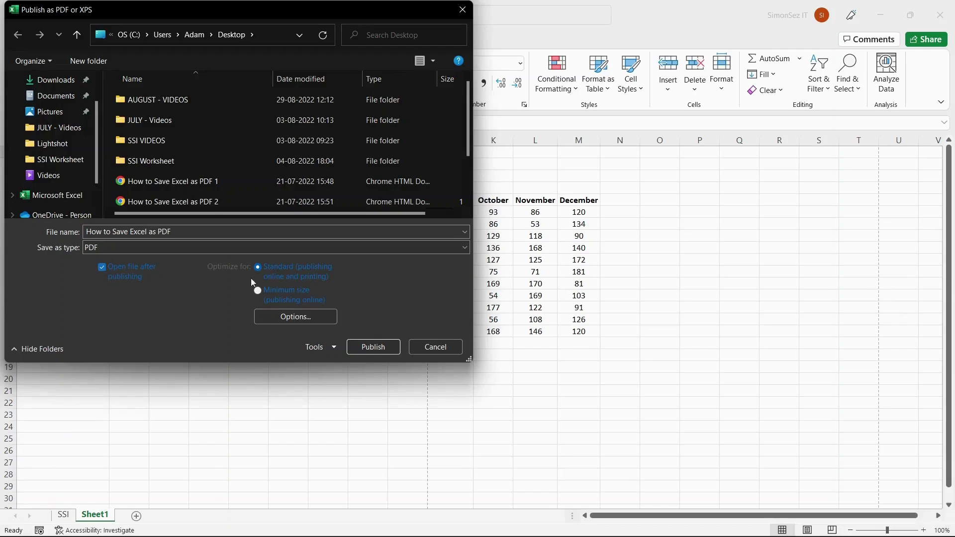
pyautogui.moveTo(388, 314)
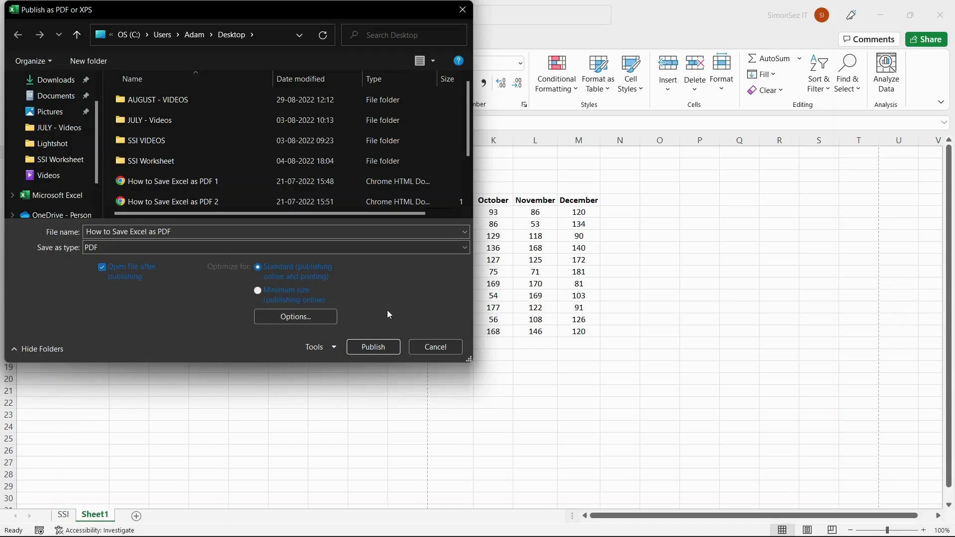
pyautogui.click(373, 346)
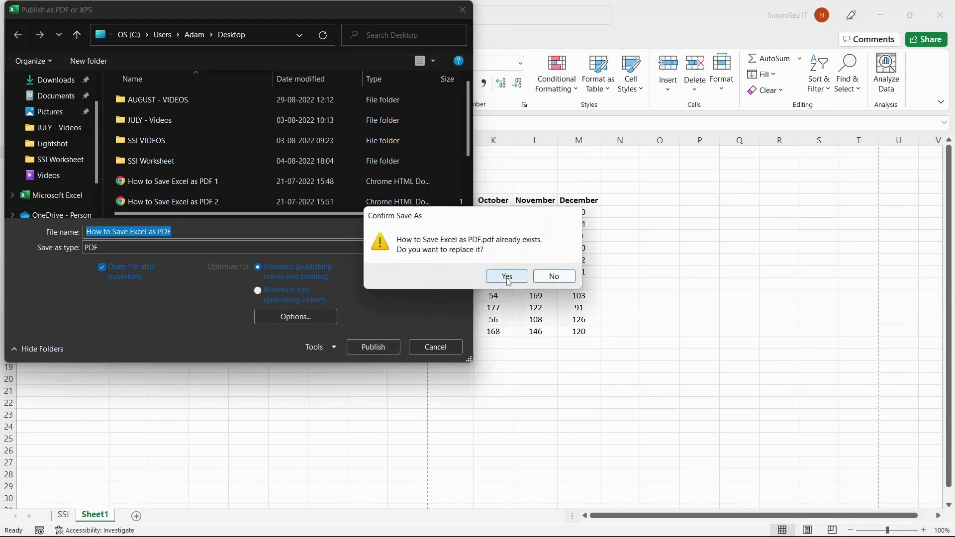
pyautogui.click(506, 276)
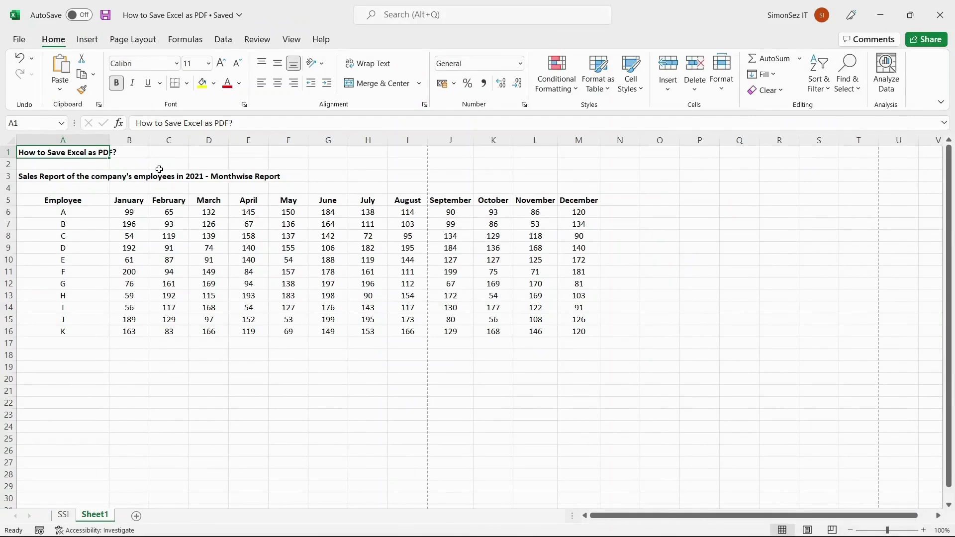
# - Show the Quick Access Toolbar and go to its More Commands customization page
pyautogui.click(941, 102)
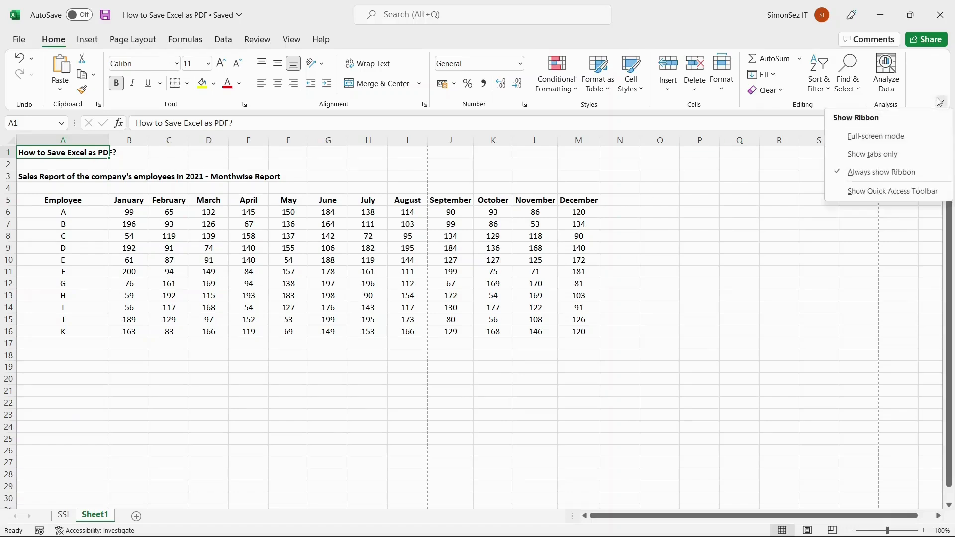
pyautogui.moveTo(893, 191)
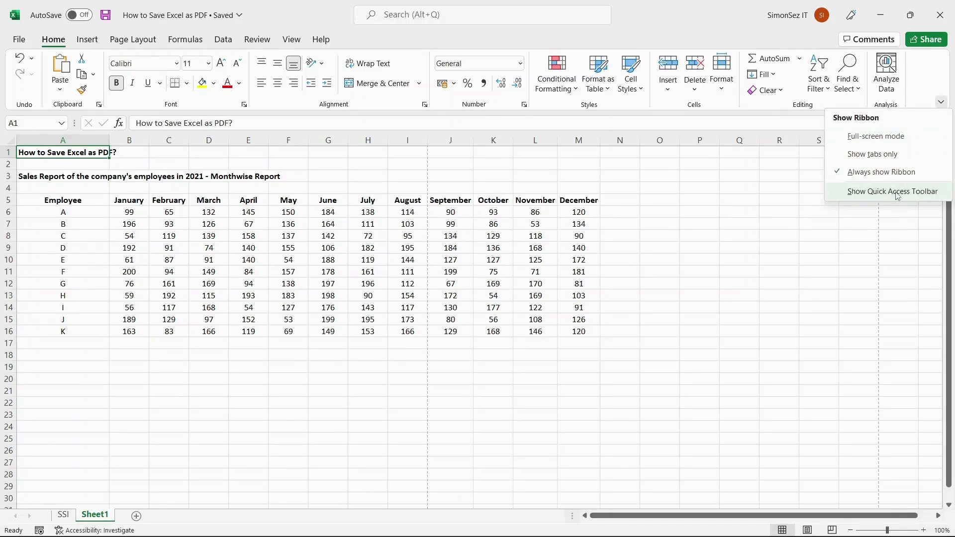
pyautogui.click(891, 191)
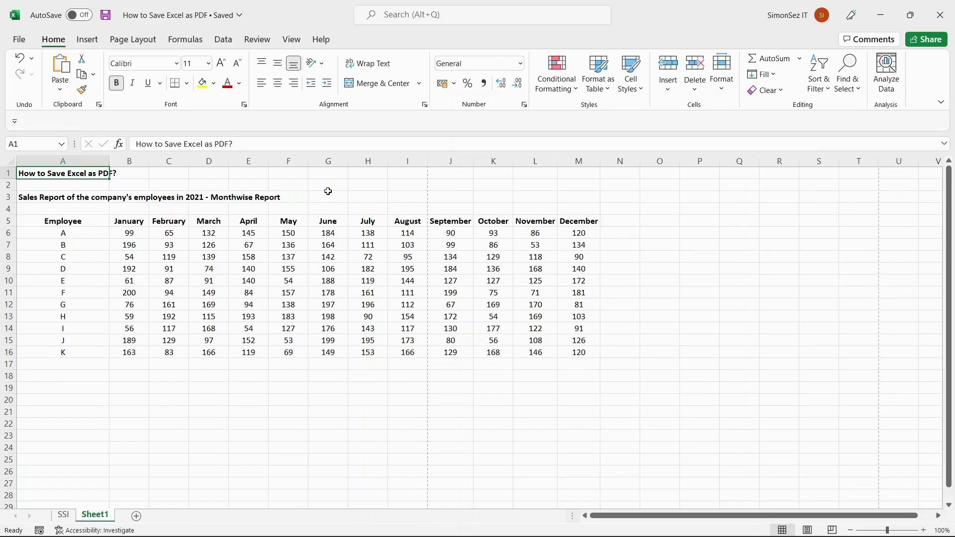
pyautogui.click(14, 121)
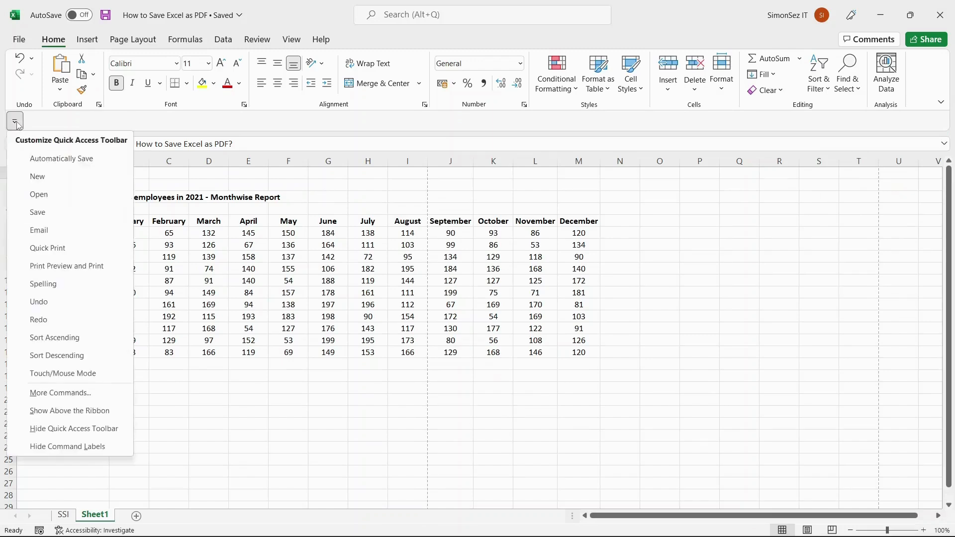
pyautogui.moveTo(38, 302)
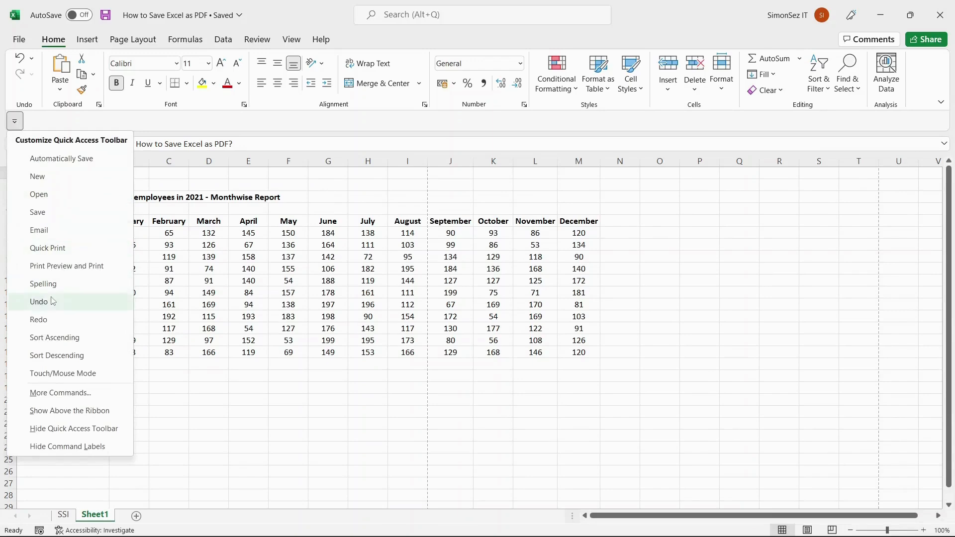
pyautogui.click(60, 393)
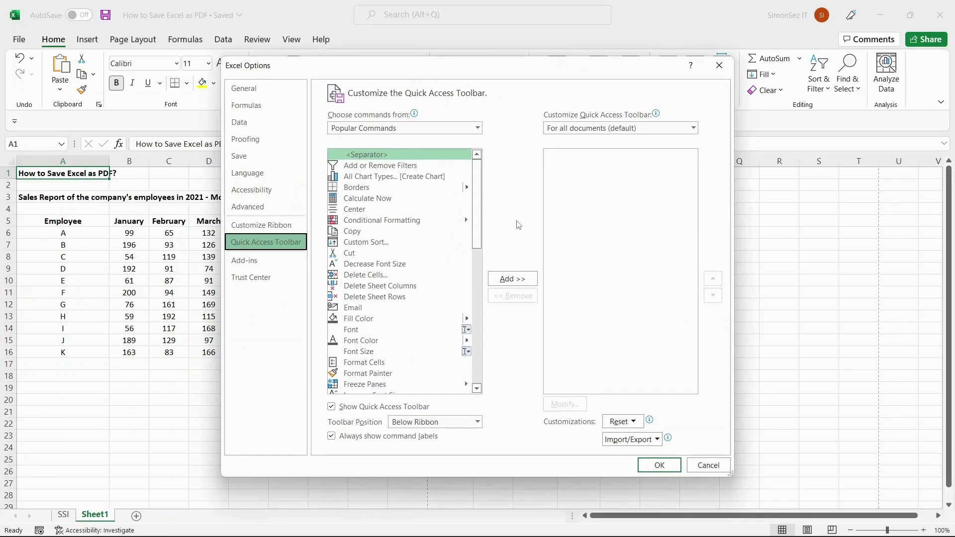
# - Set Choose commands from to All Commands and add PDF or XPS to the toolbar
pyautogui.click(477, 128)
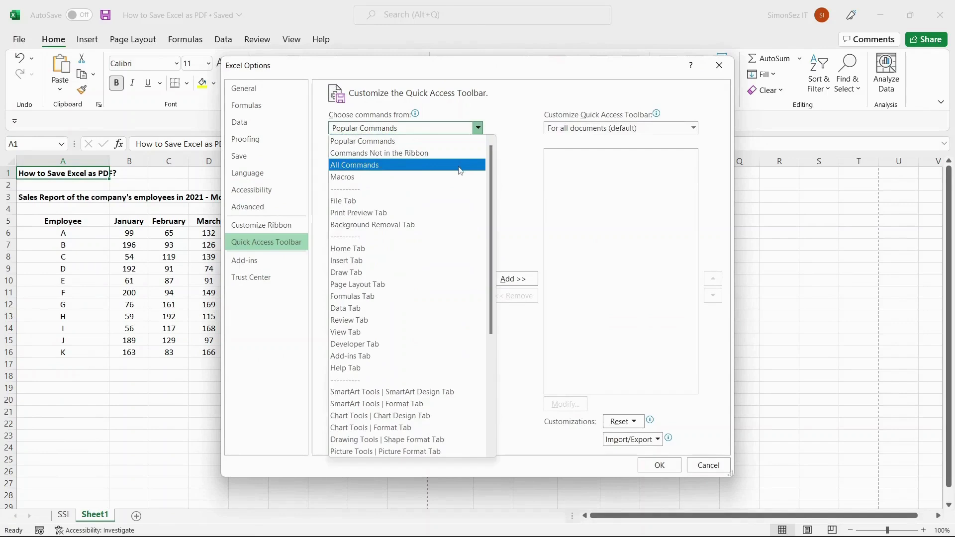
pyautogui.click(354, 164)
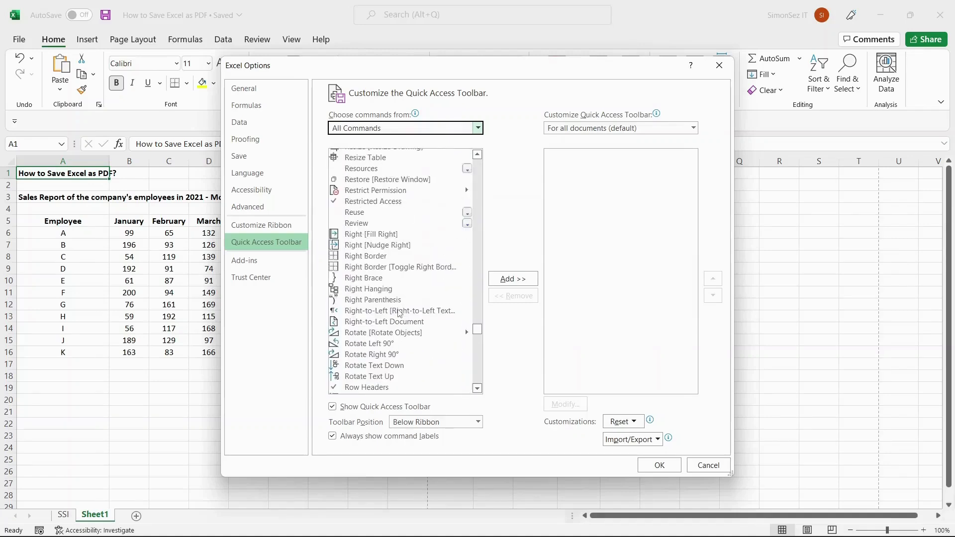
pyautogui.scroll(3)
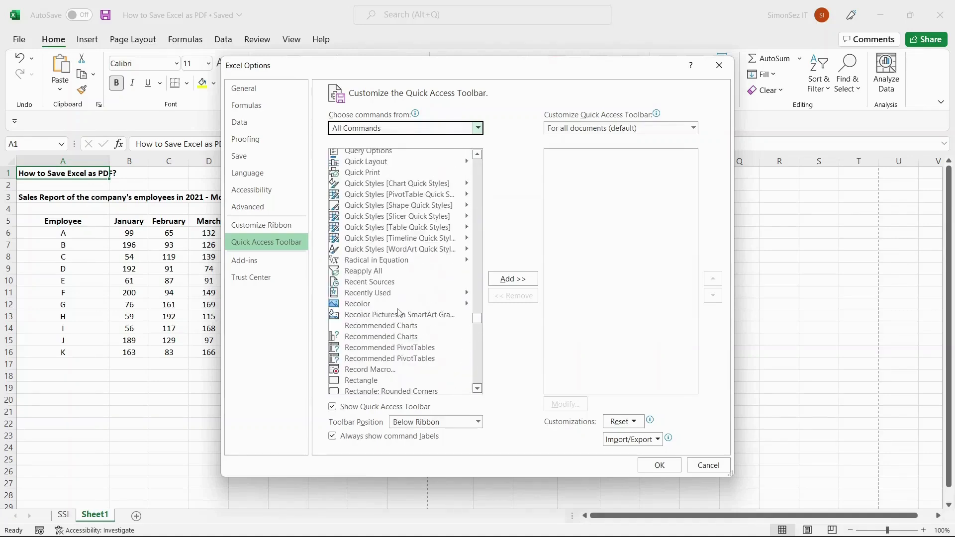
pyautogui.scroll(3)
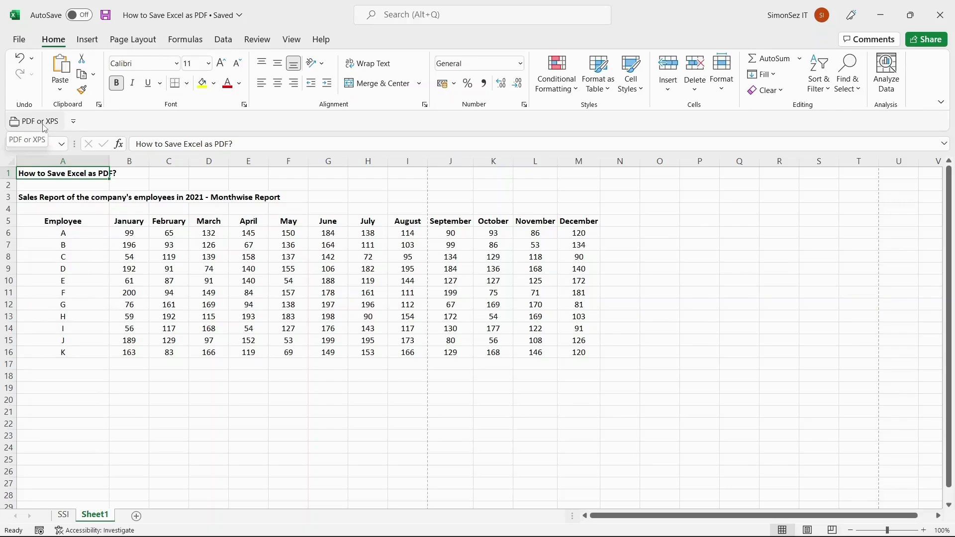
# - Republish via the toolbar's PDF or XPS button, overwriting 'How to Save Excel as PDF.pdf'
pyautogui.click(35, 121)
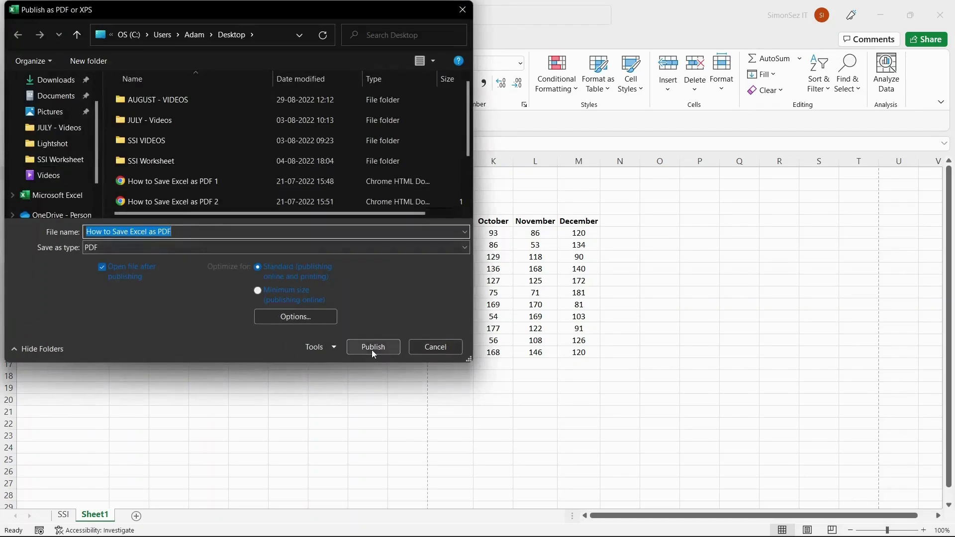
pyautogui.click(372, 346)
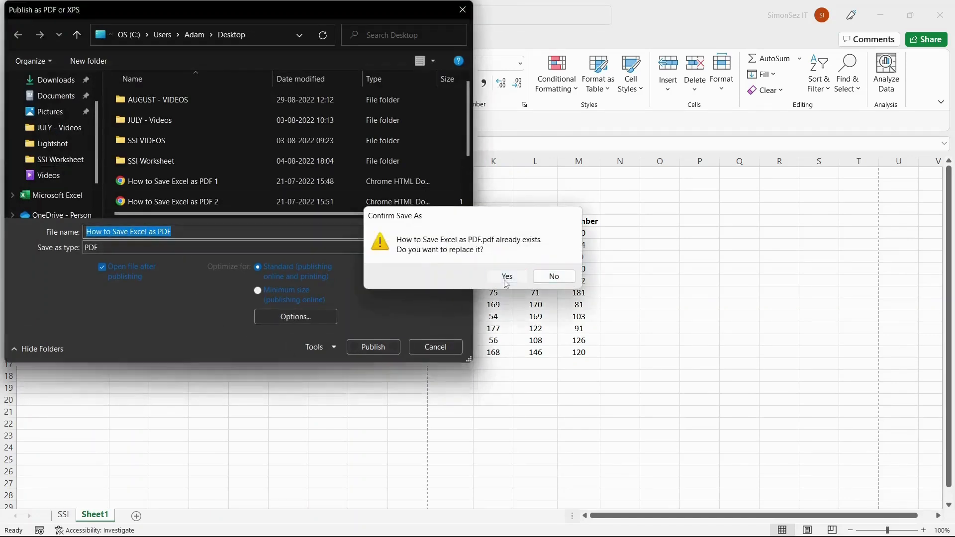
pyautogui.click(506, 276)
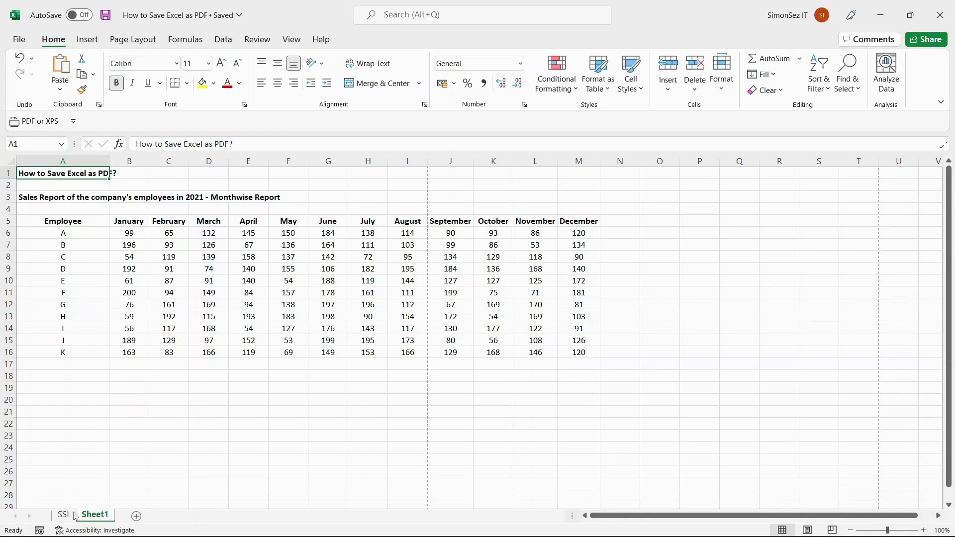
# - Return to the SSI sheet with the title picture
pyautogui.click(64, 514)
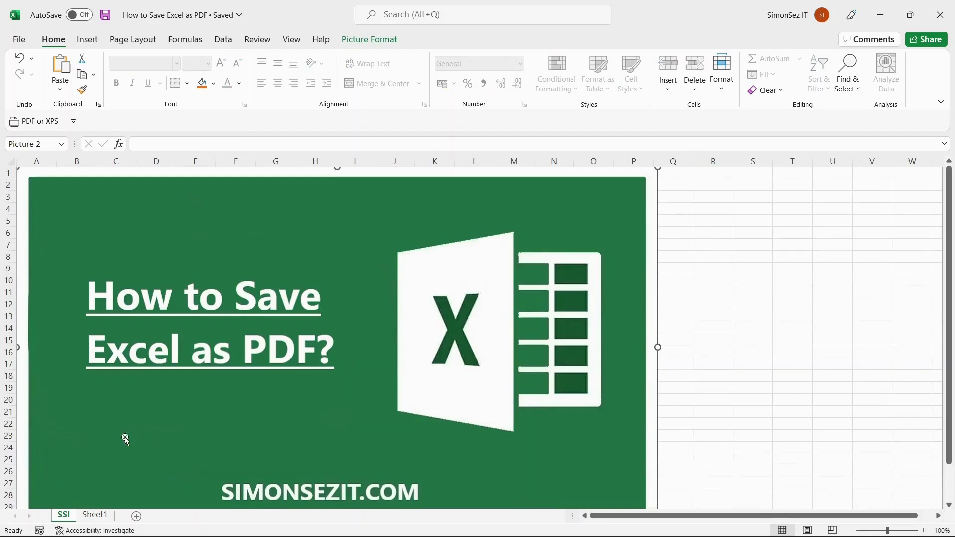
pyautogui.moveTo(152, 90)
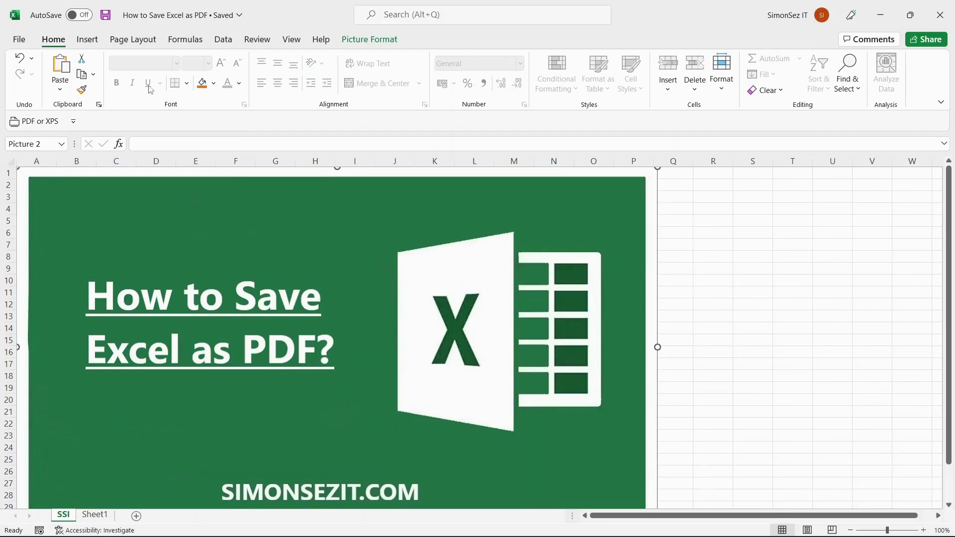